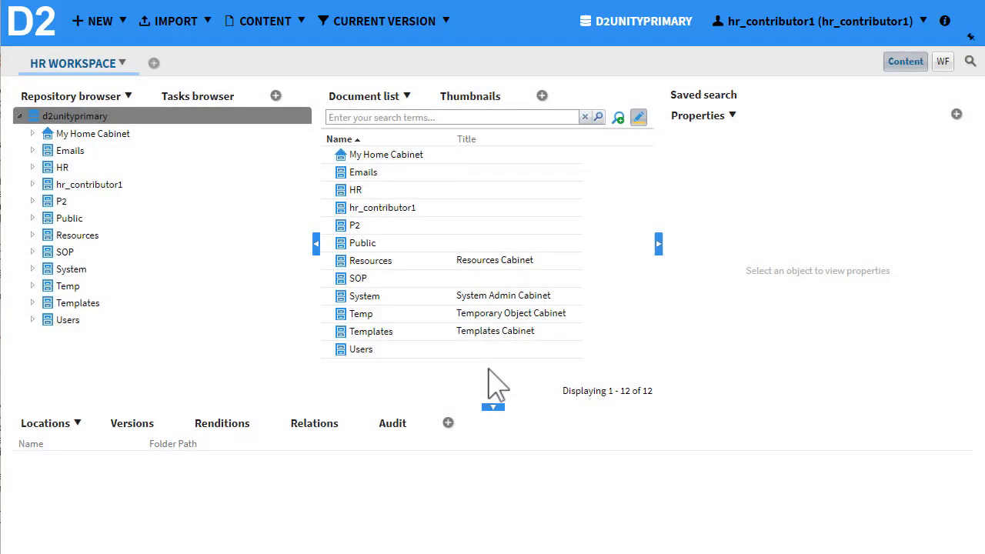
mouse_move(677, 288)
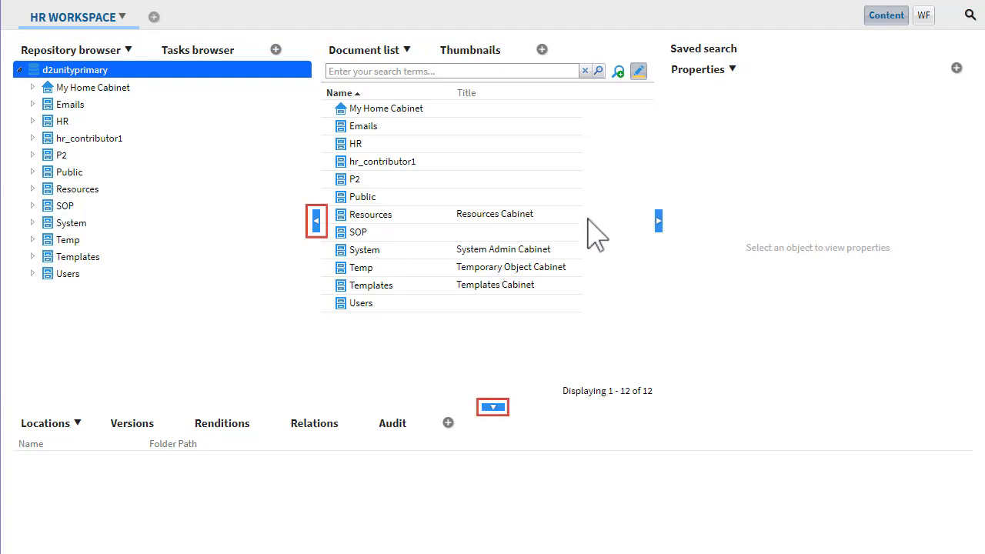
- Collapse the repository browser pane so the twelve-cabinet document list fills the space
click(316, 221)
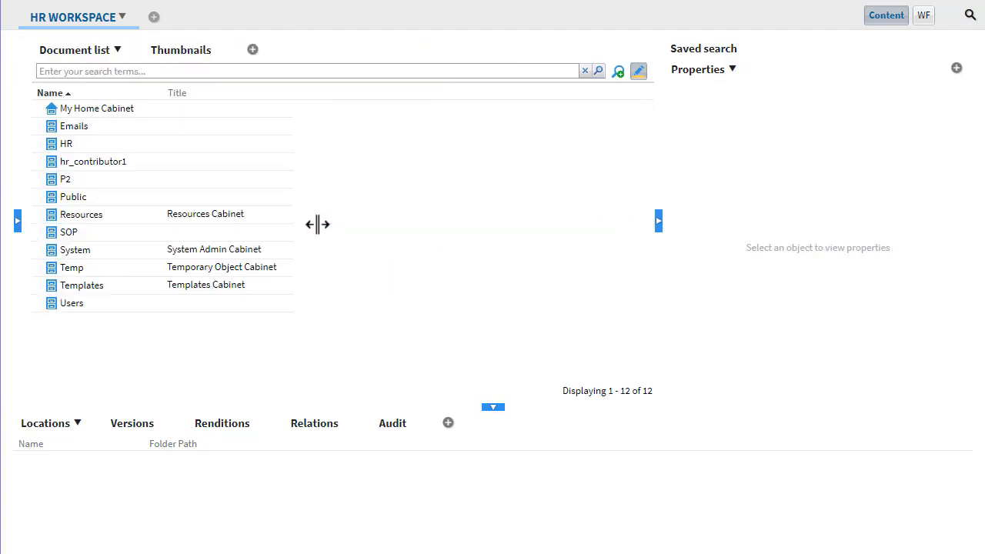
mouse_move(438, 356)
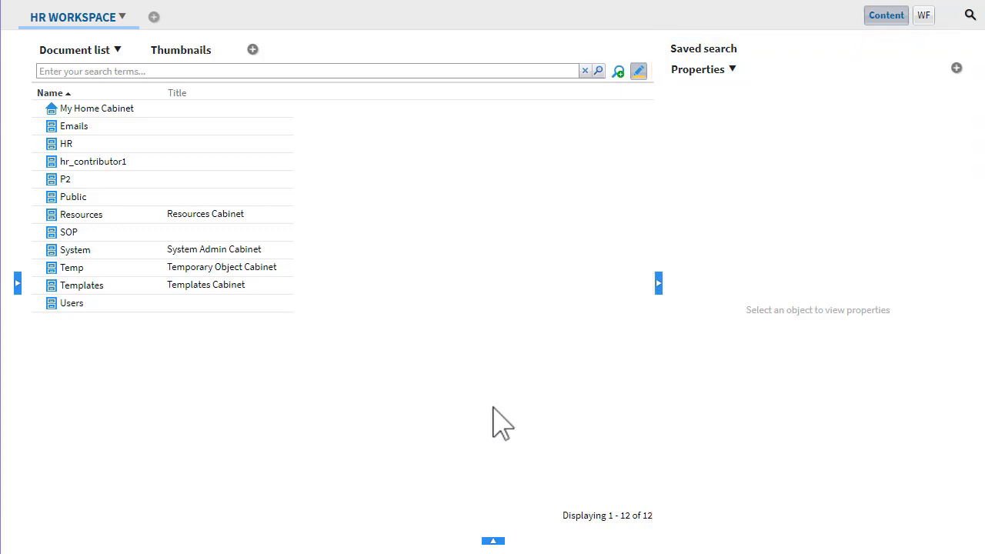
mouse_move(658, 298)
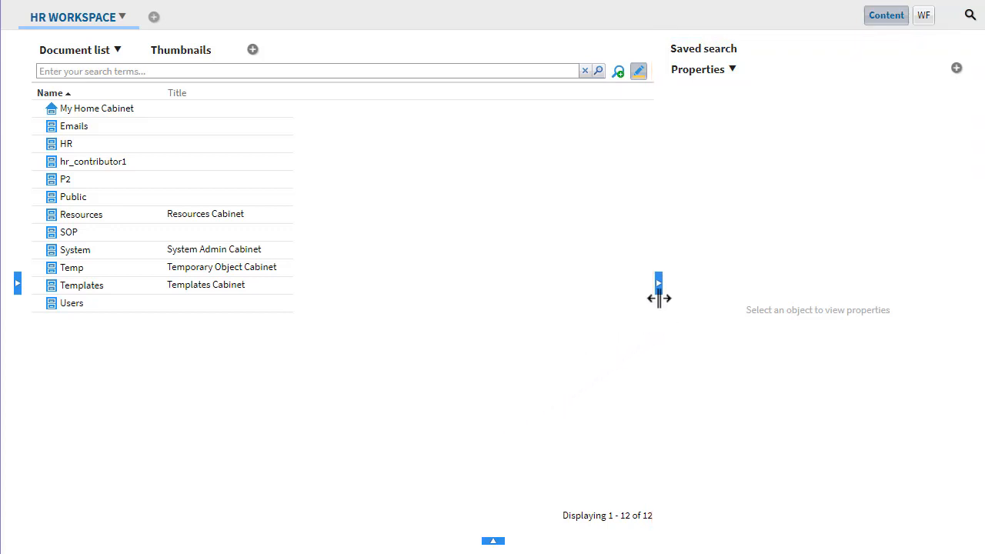
- Drag the splitter left to widen the right-hand properties panel
drag(658, 298, 501, 283)
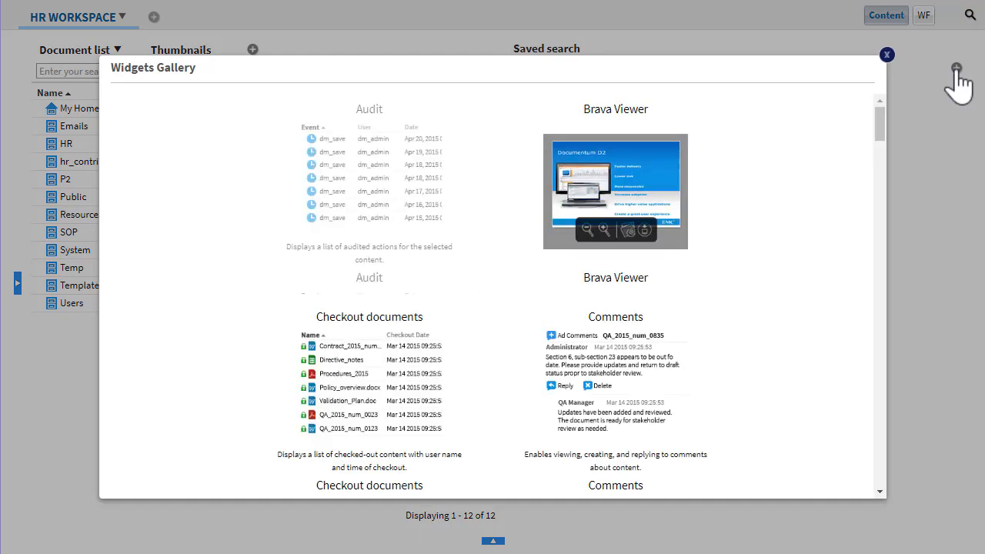
- Add the Preview widget from the Widgets Gallery, showing the Employee benefits PDF
scroll(down, 3)
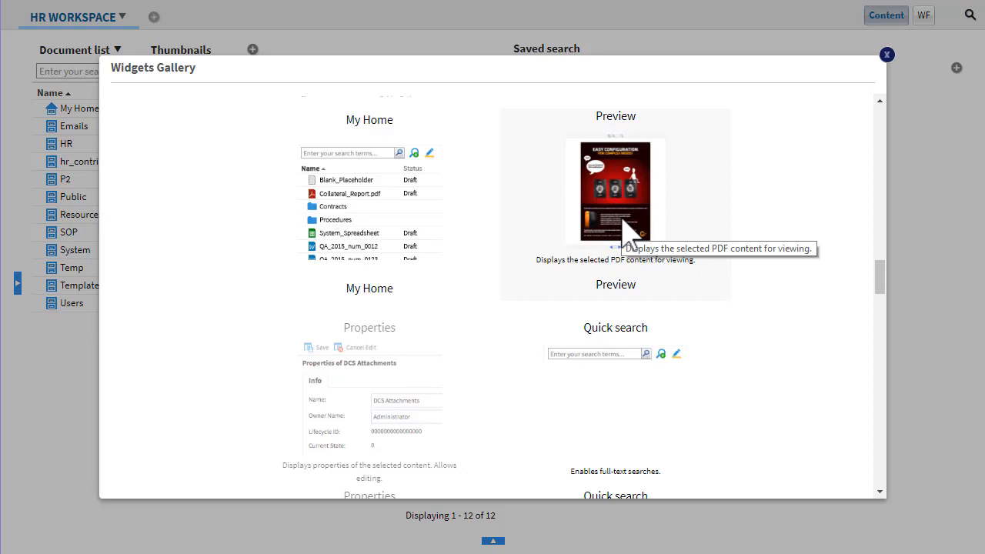
click(886, 55)
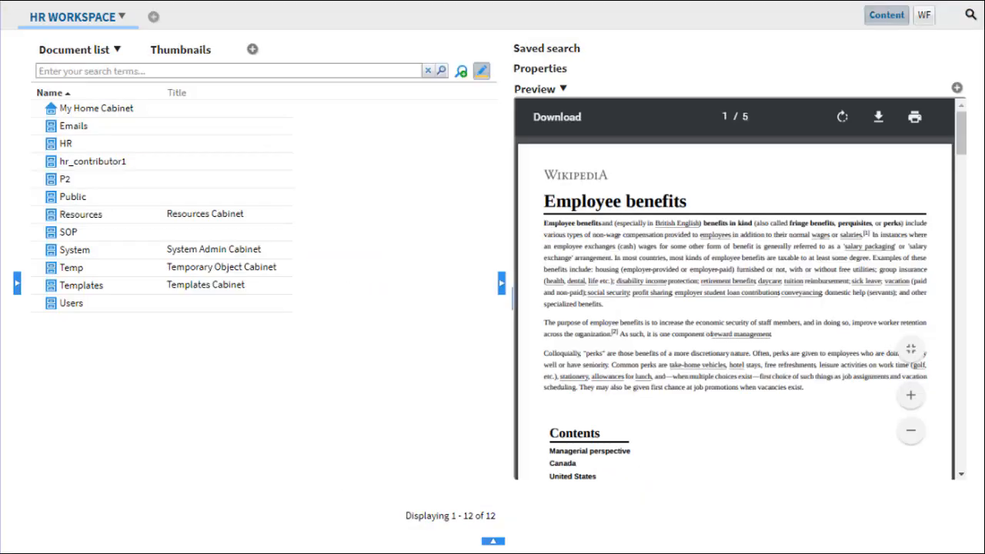